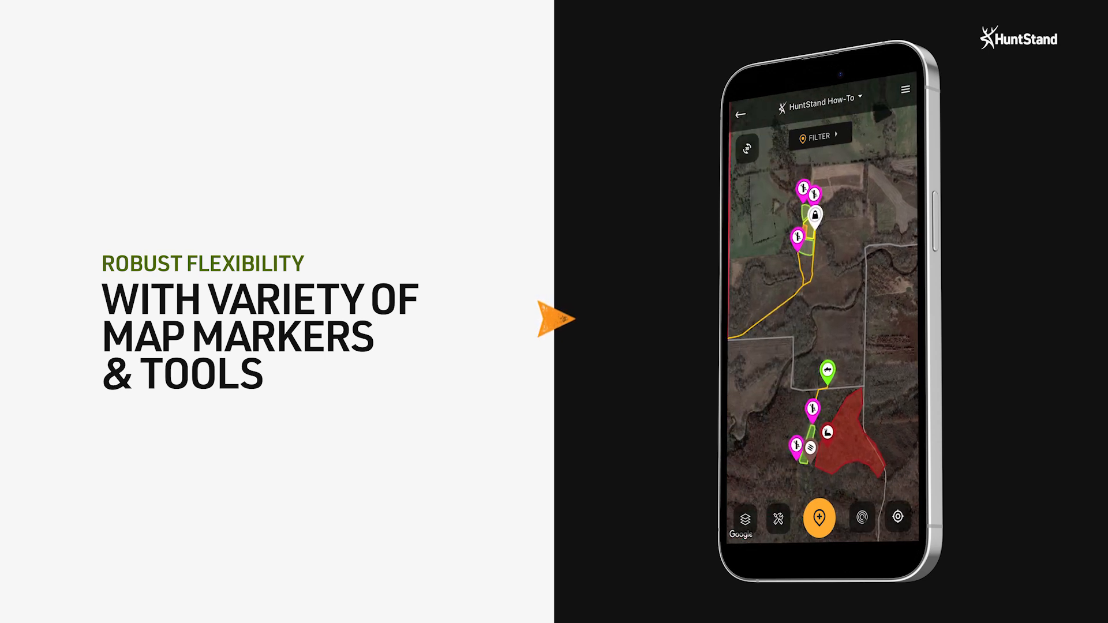
# - Drop a Scrape marker named 'Field Edge Scrape' on the green food plot strip and save it
pyautogui.click(746, 517)
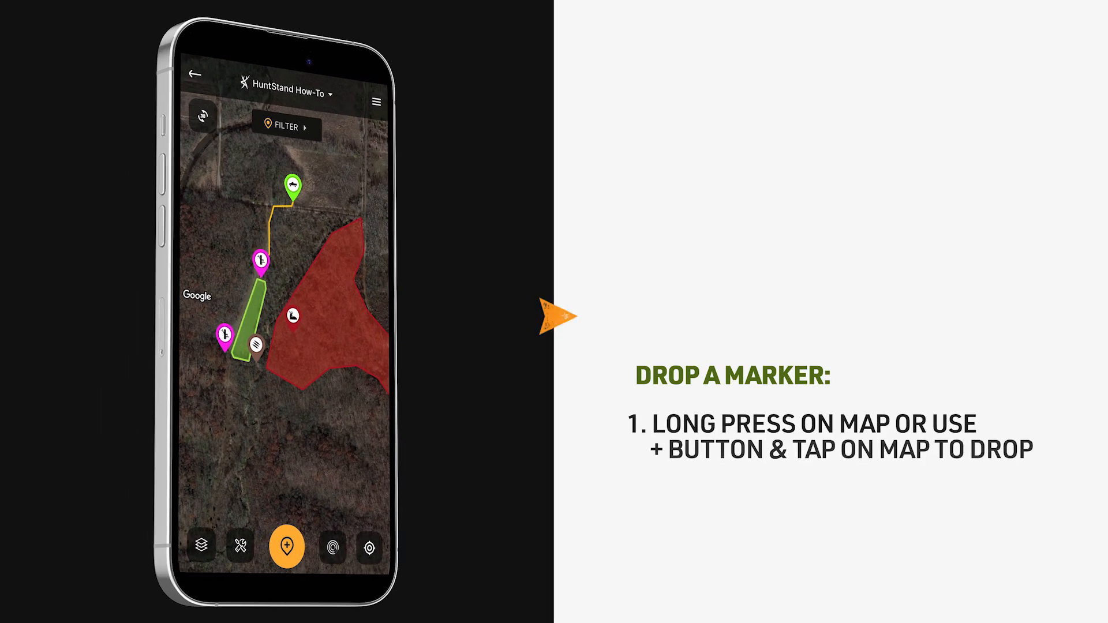
pyautogui.click(287, 545)
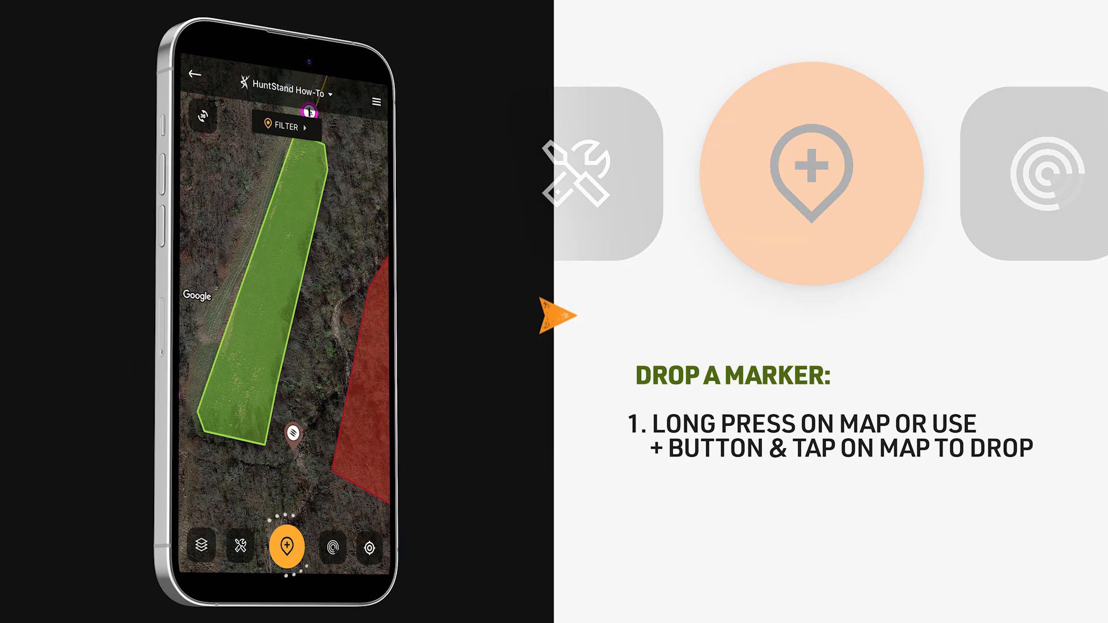
pyautogui.click(286, 546)
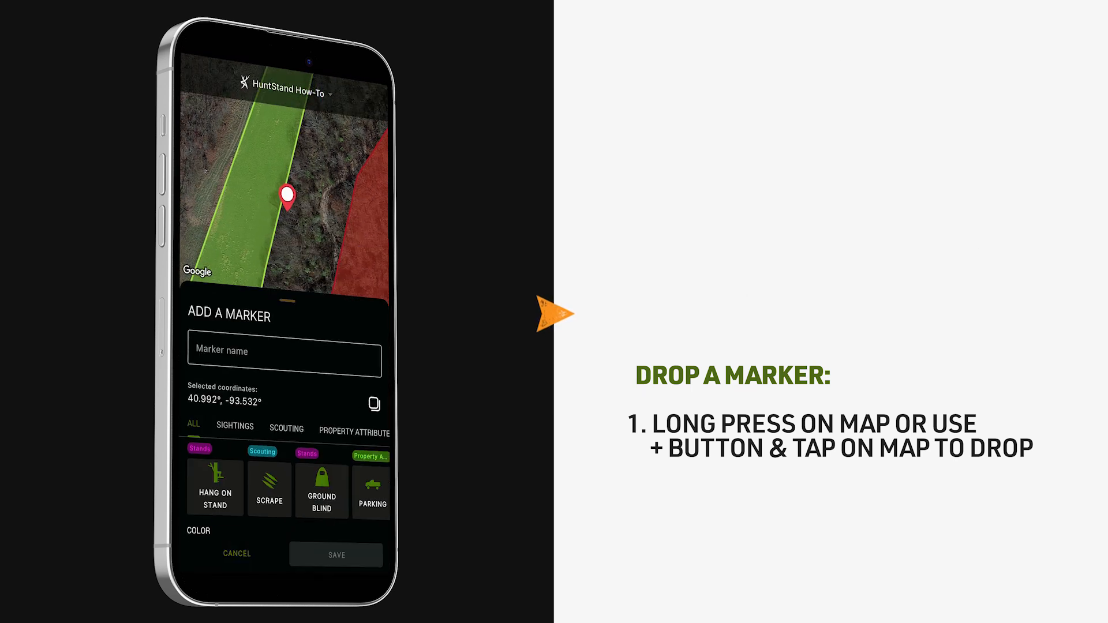
pyautogui.click(270, 489)
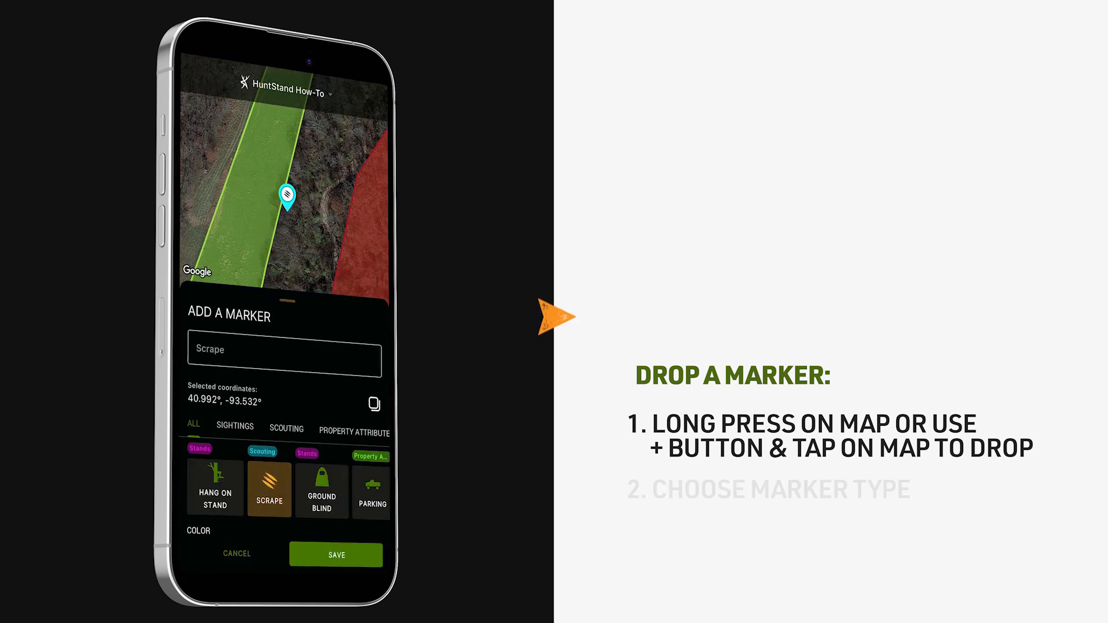
pyautogui.write('Field Edge Scrape')
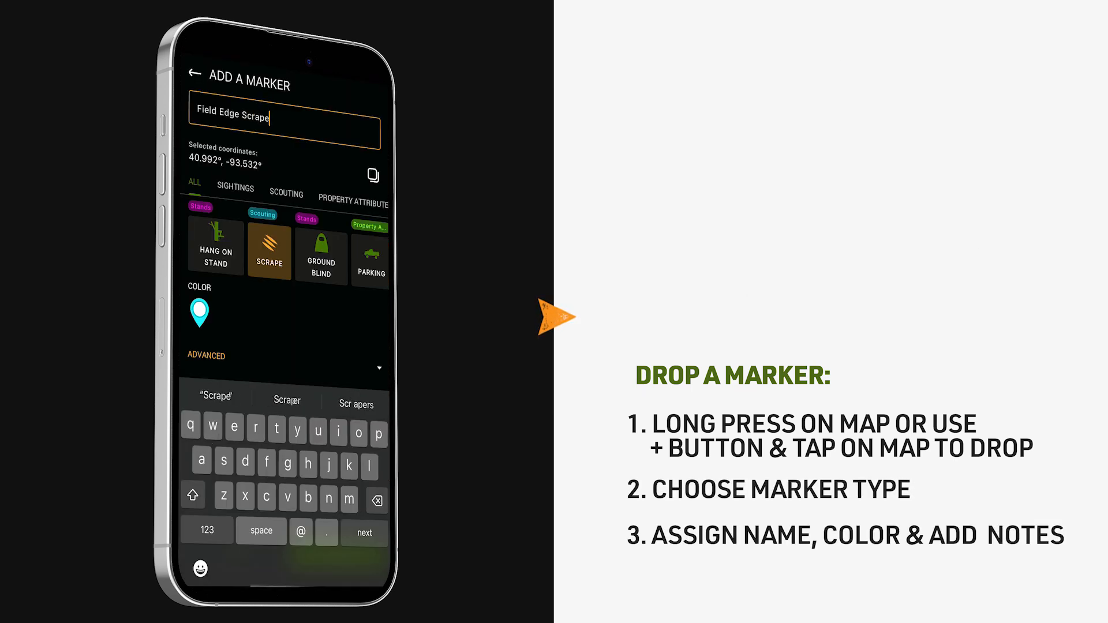
pyautogui.click(198, 315)
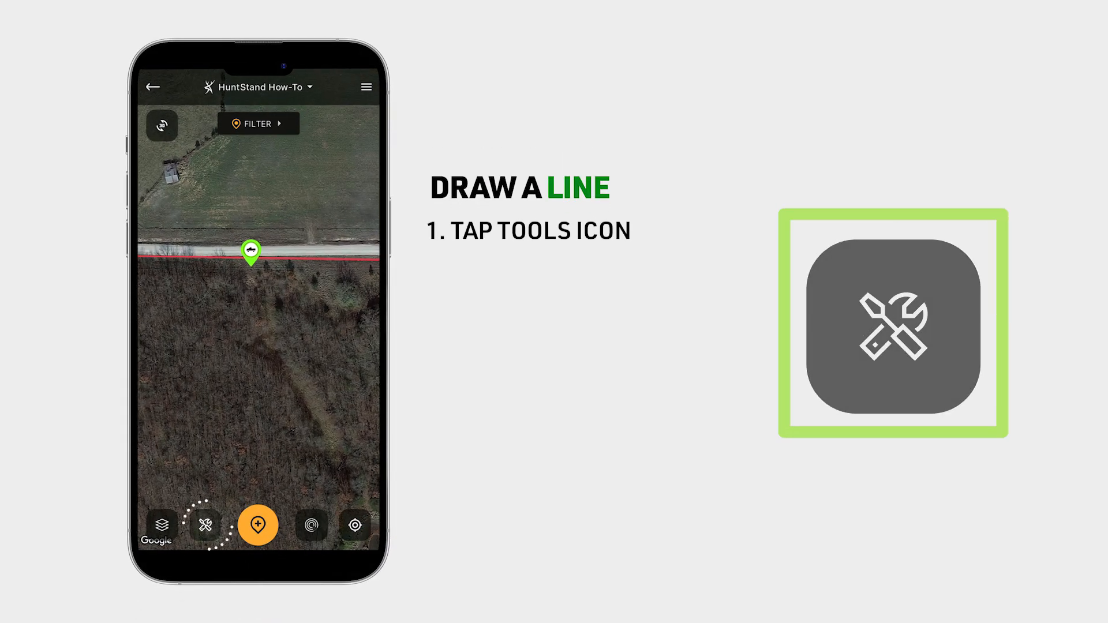
# - Choose the Line drawing tool from the map Tools list
pyautogui.click(206, 525)
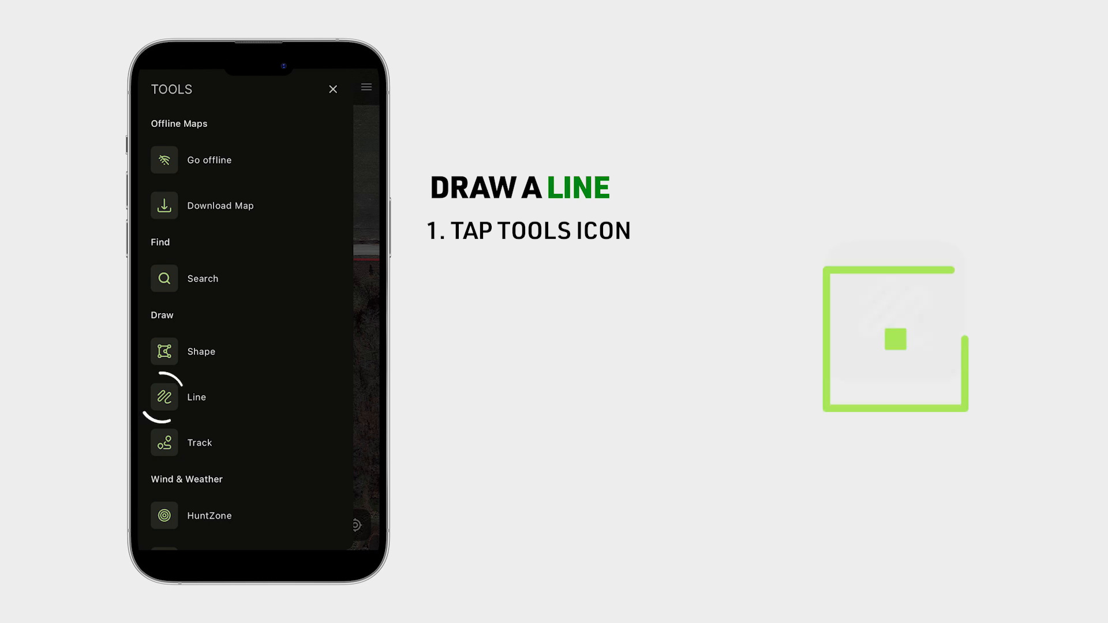
pyautogui.click(164, 396)
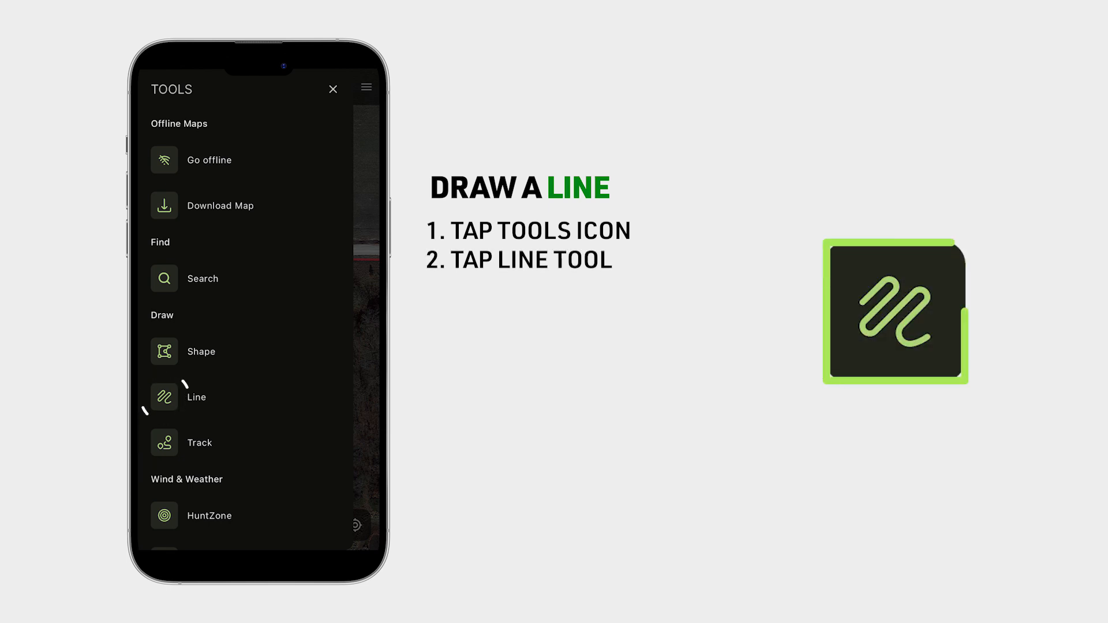
pyautogui.click(164, 397)
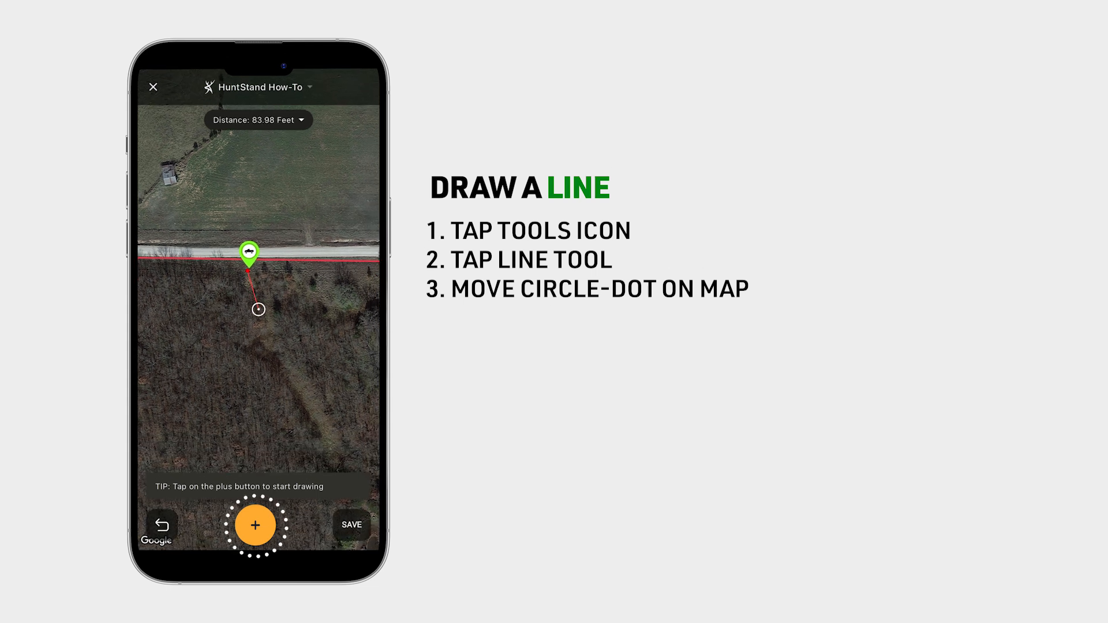
# - Trace the ~242-yard line down the trail, checking its distance in miles then yards
pyautogui.click(255, 525)
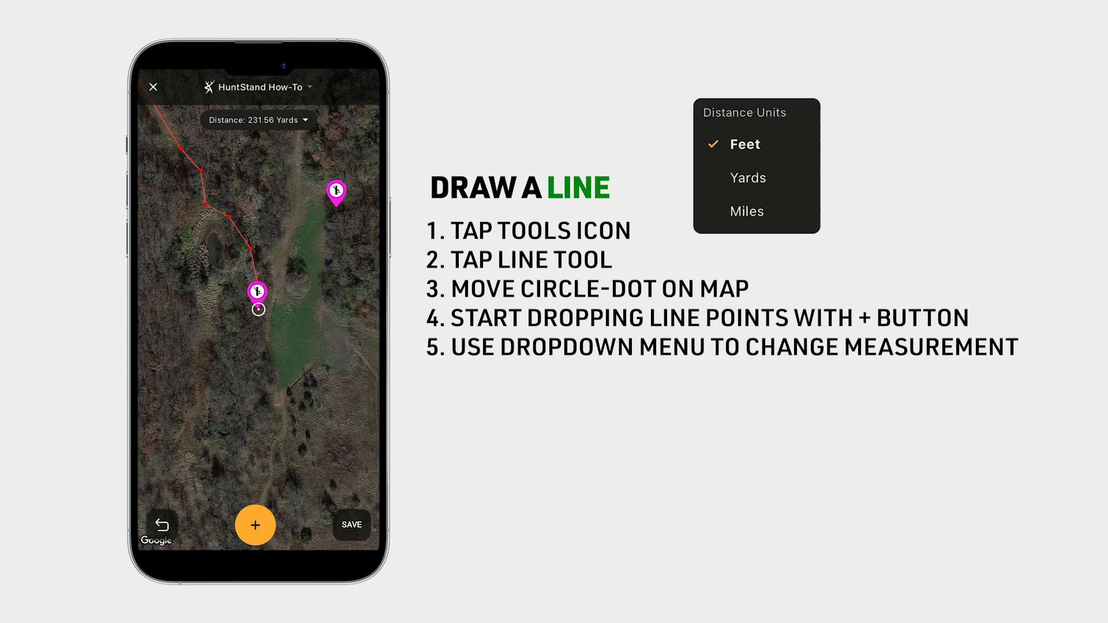
pyautogui.click(748, 211)
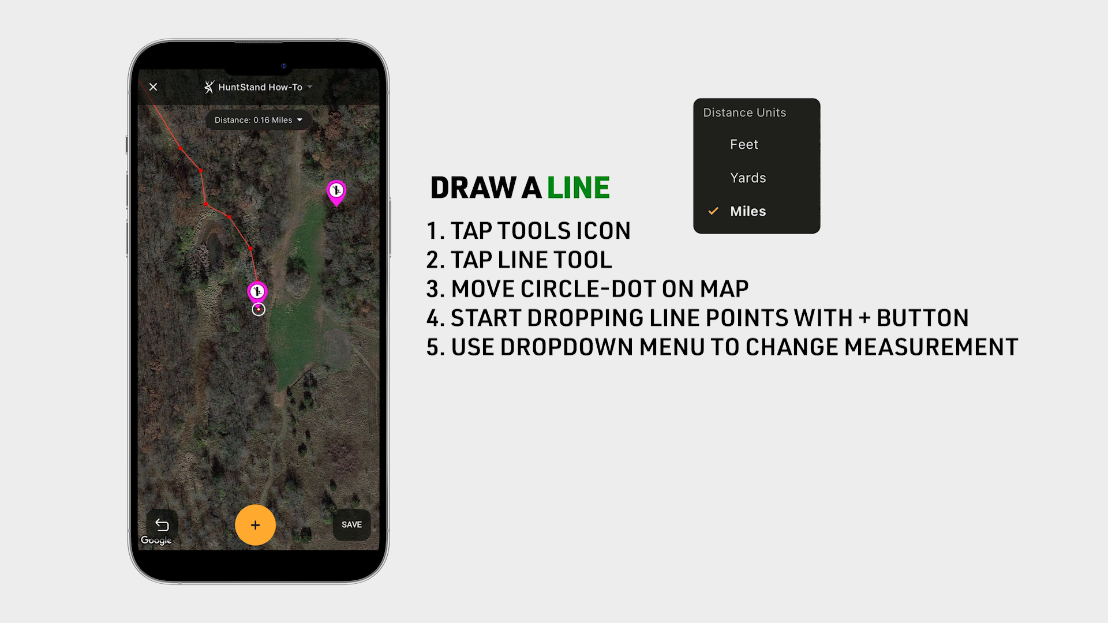
pyautogui.click(256, 121)
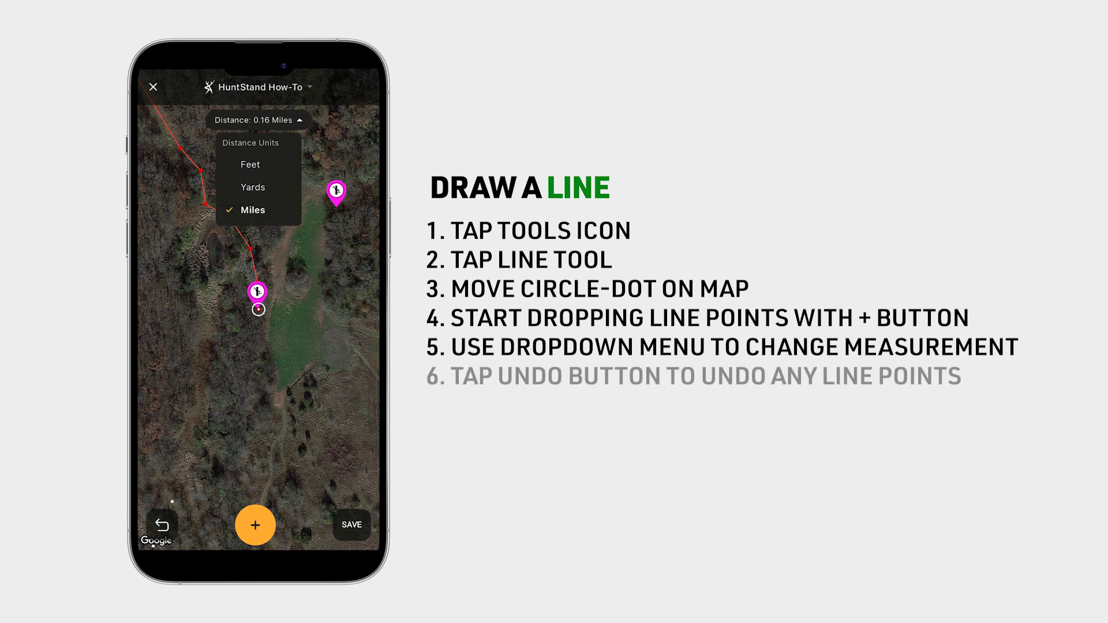
pyautogui.click(253, 187)
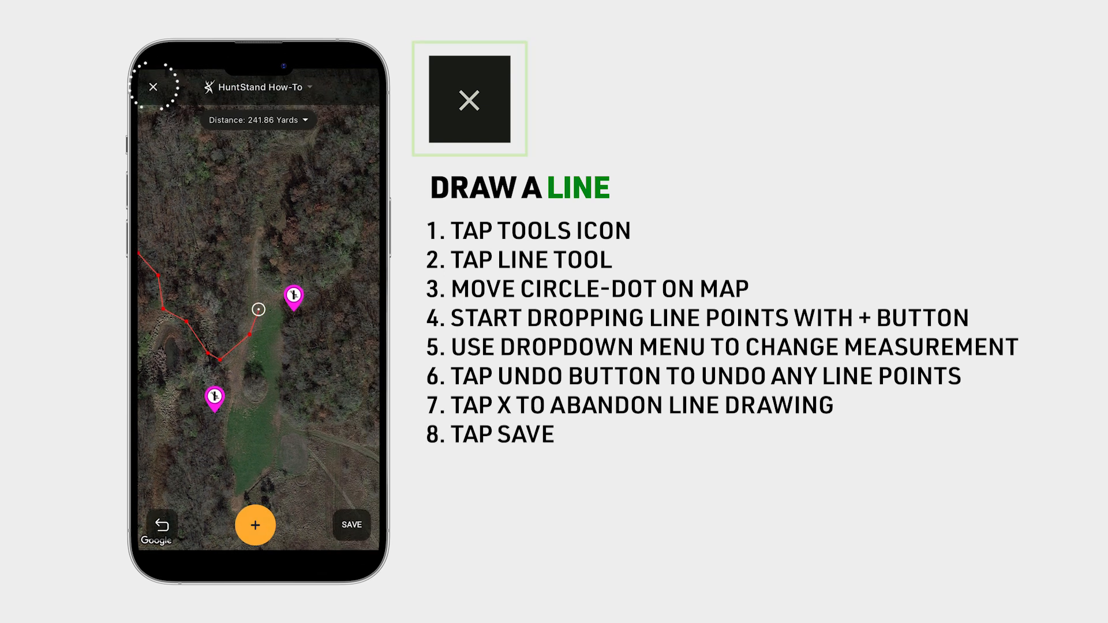
# - Save the traced line as a Path named 'Walk In'
pyautogui.click(152, 87)
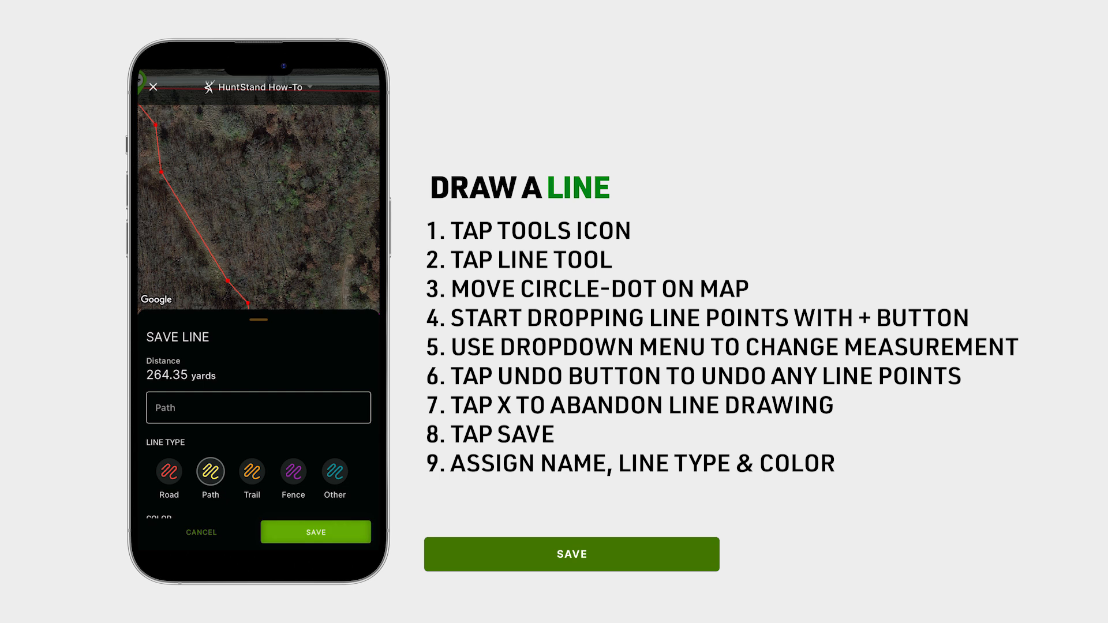
pyautogui.write('Walk In')
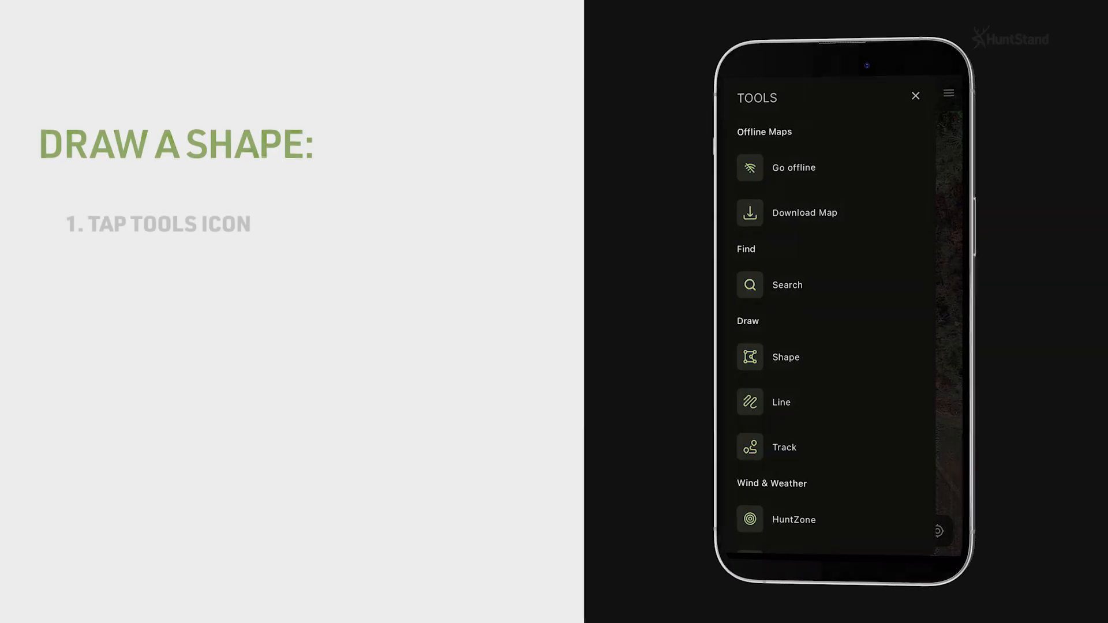
# - Start a new Shape around the clearing, outlining about 1.01 acres
pyautogui.click(749, 358)
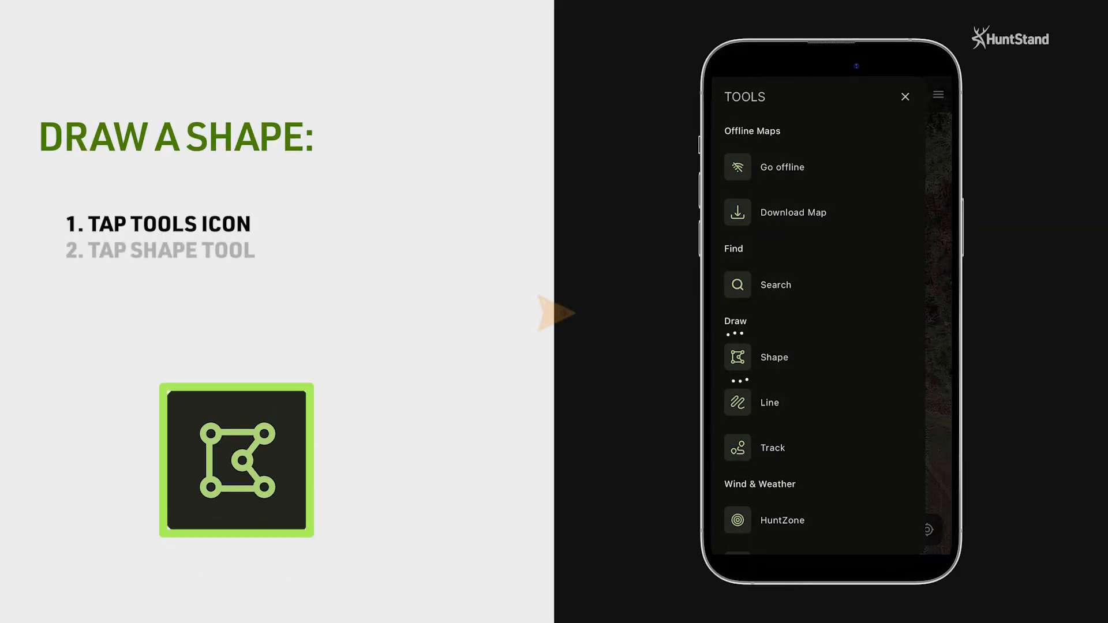
pyautogui.click(737, 357)
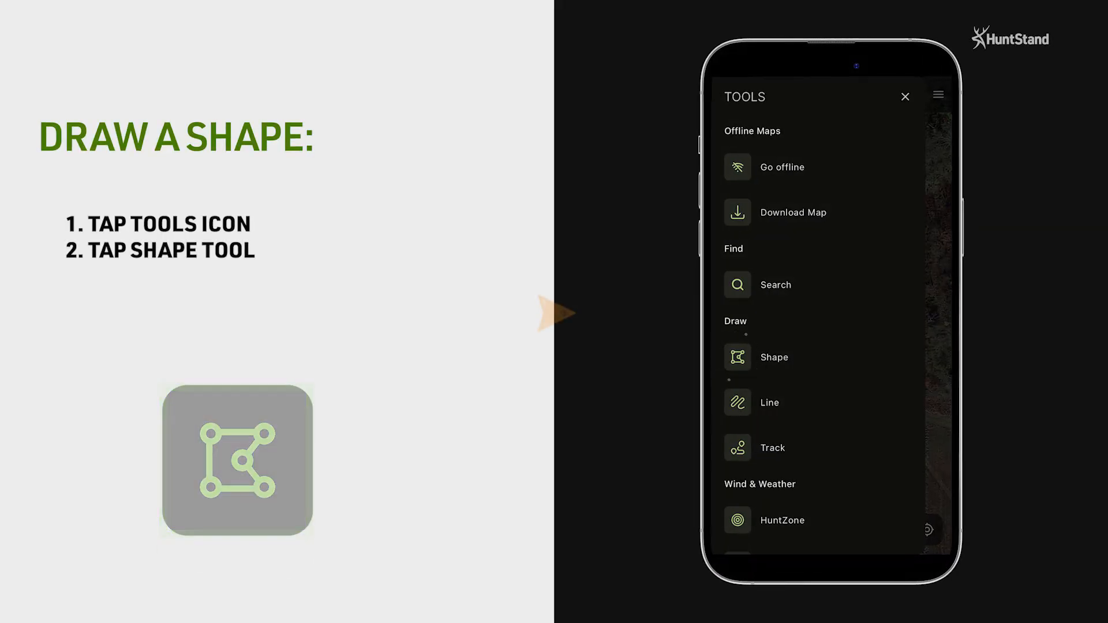
pyautogui.click(737, 358)
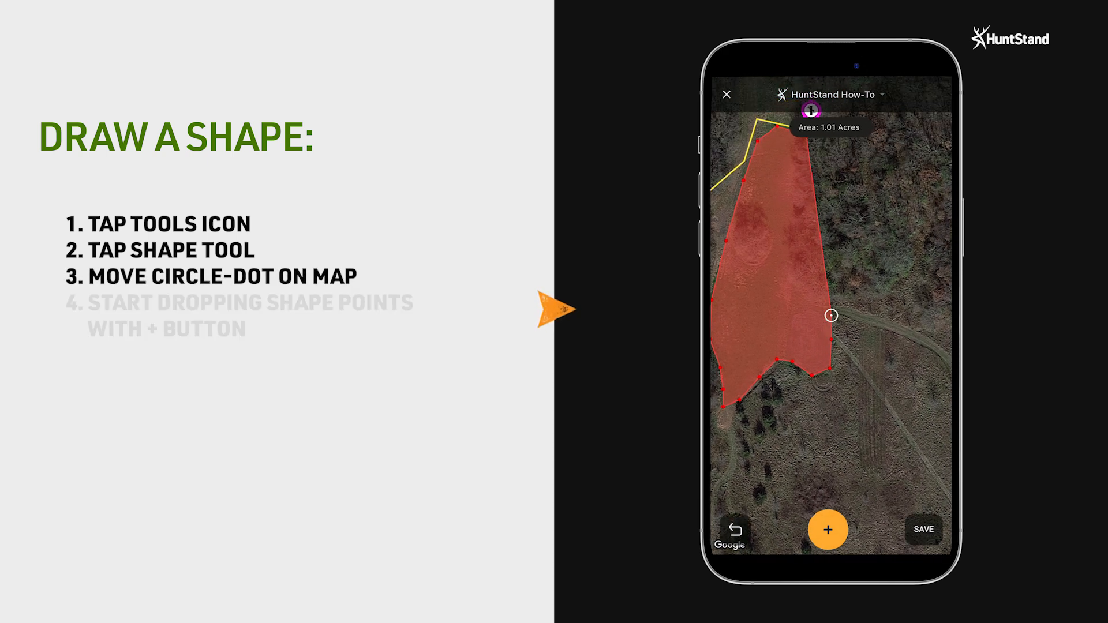
# - Finish the 0.81-acre shape beside the path and name it 'North Plot'
pyautogui.click(827, 528)
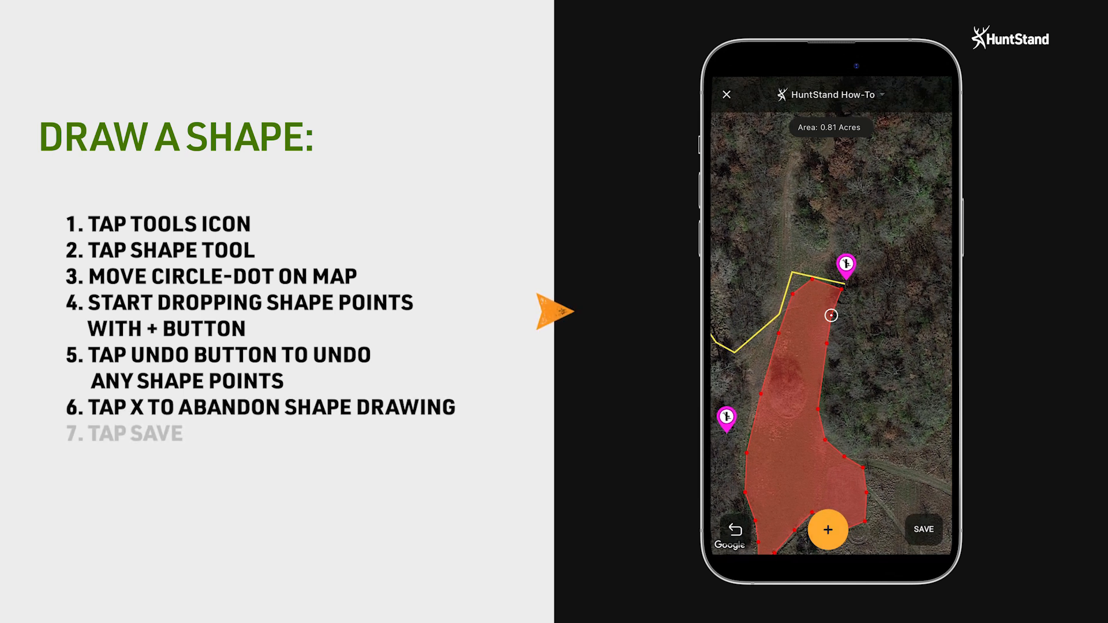
pyautogui.click(923, 529)
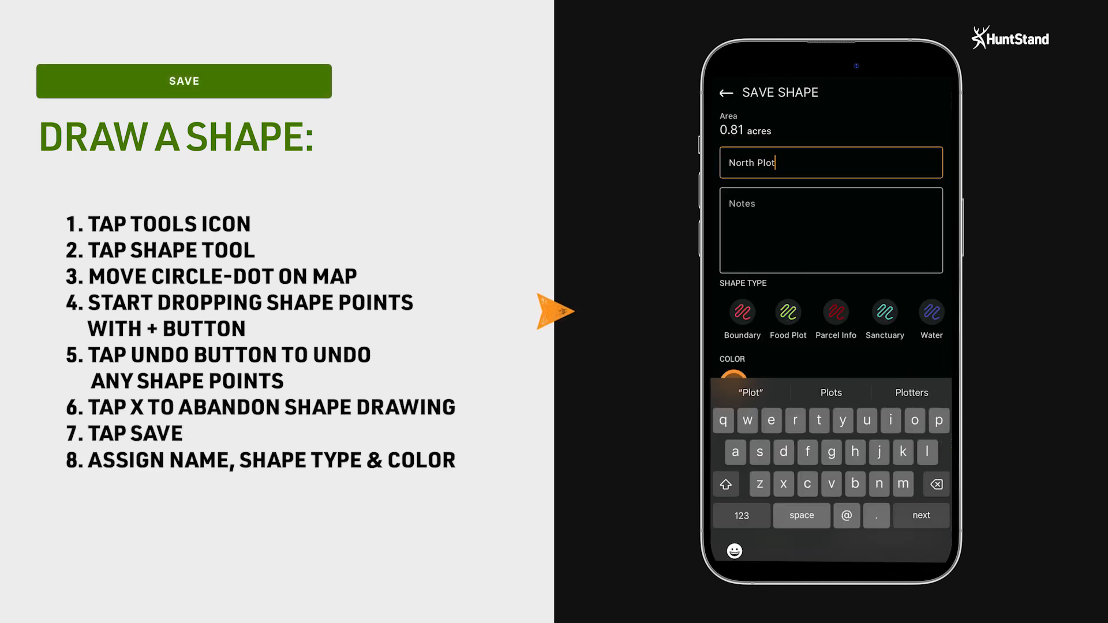
# - Give North Plot a light green fill and boundary and save its appearance
pyautogui.click(733, 372)
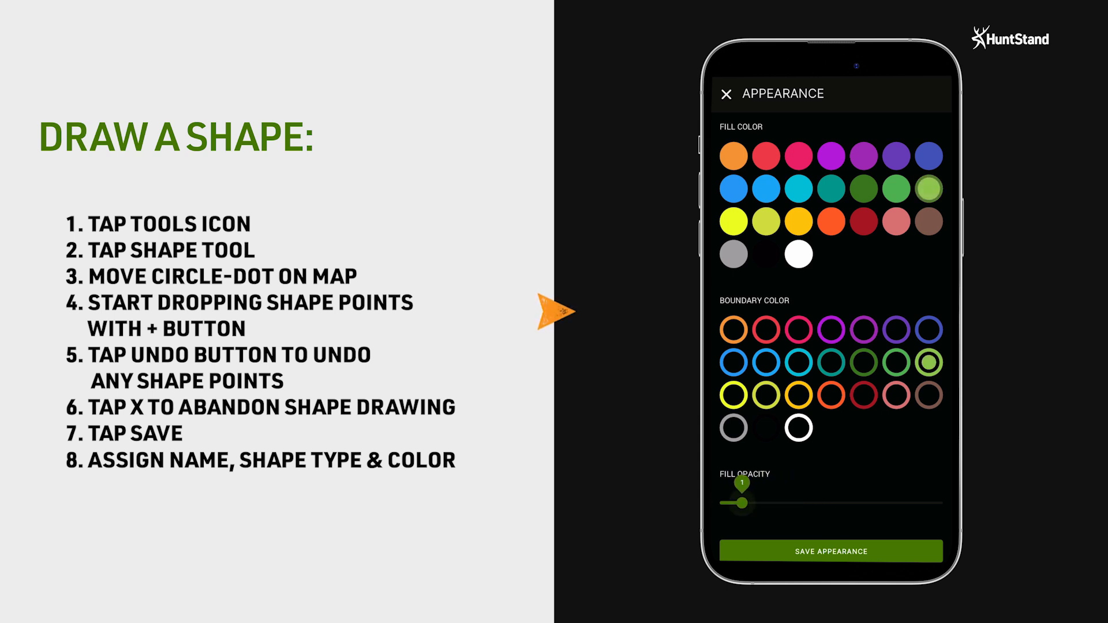
pyautogui.click(830, 550)
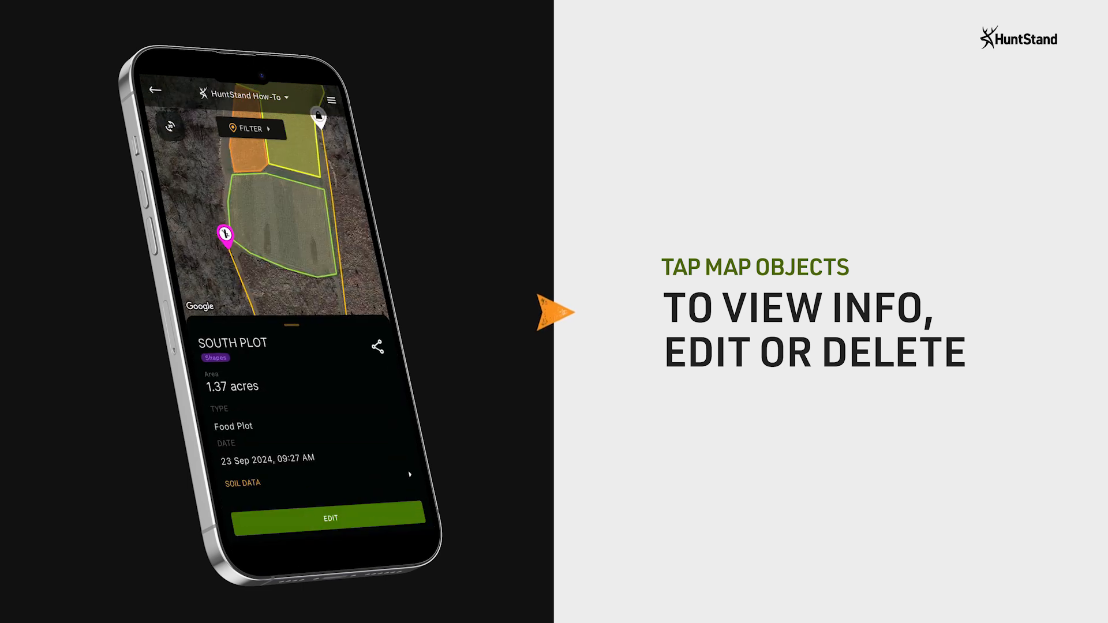
# - Rename South Plot to 'South Plot - Hail Mary Evolved' and save it
pyautogui.click(330, 516)
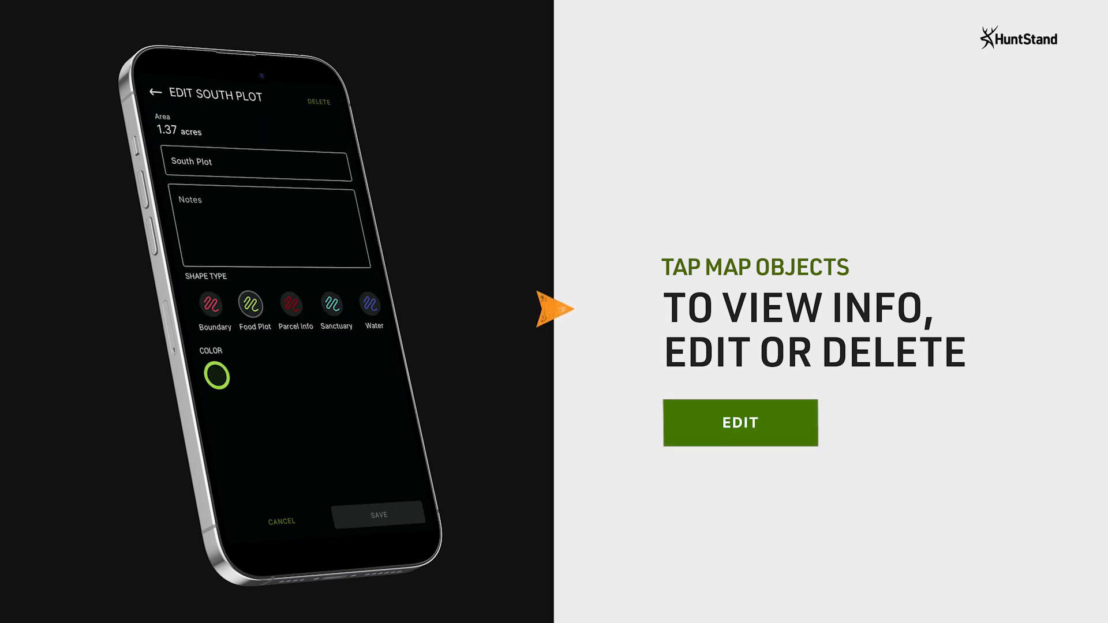
pyautogui.click(258, 163)
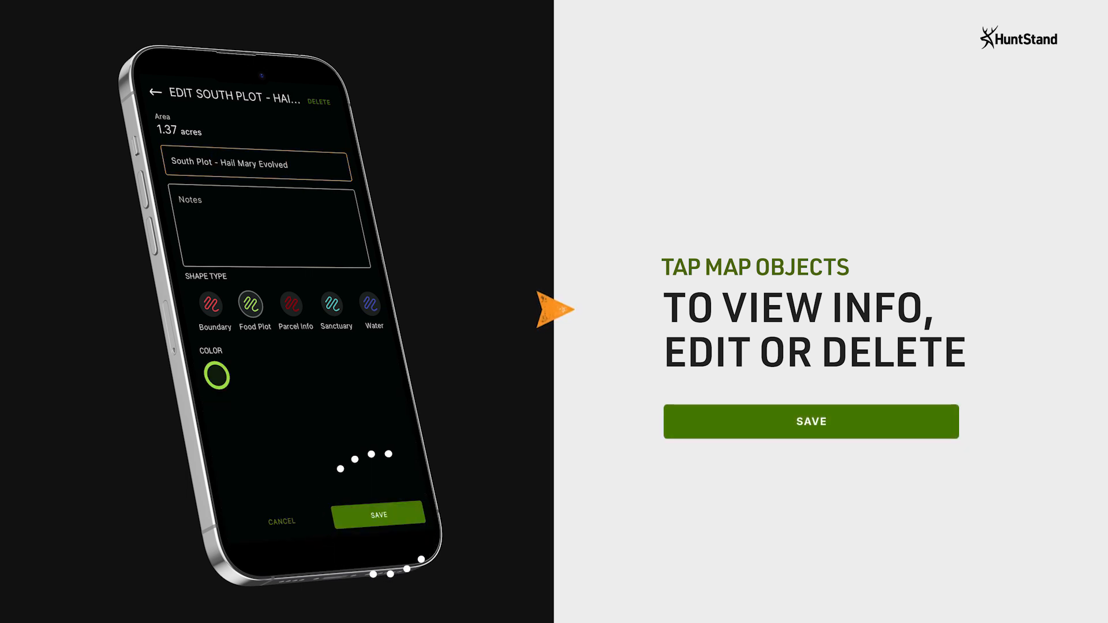
pyautogui.click(320, 101)
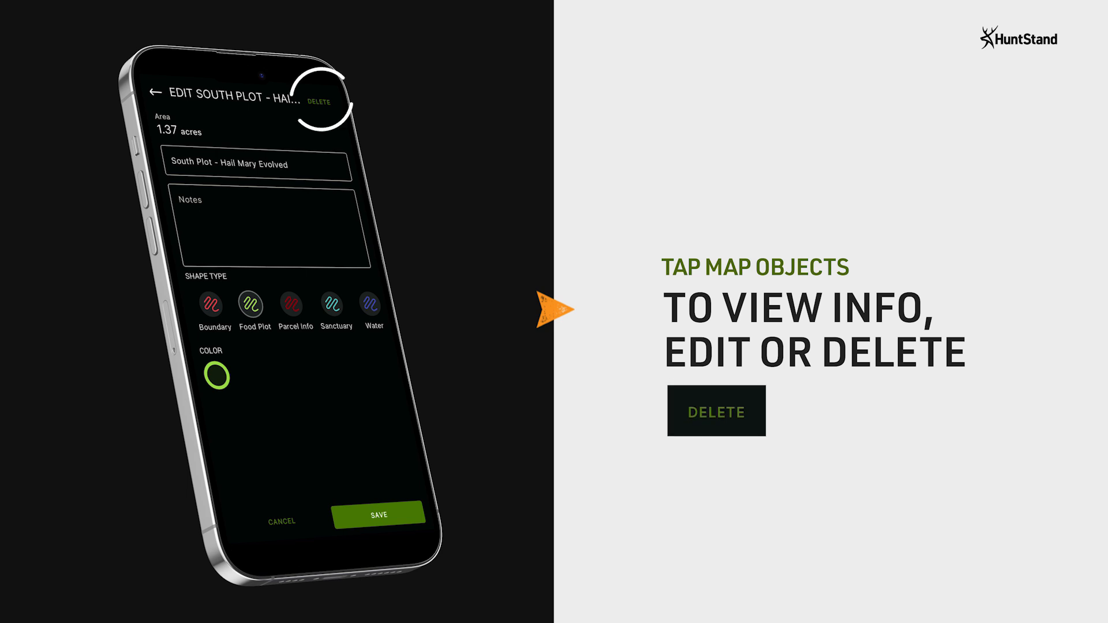